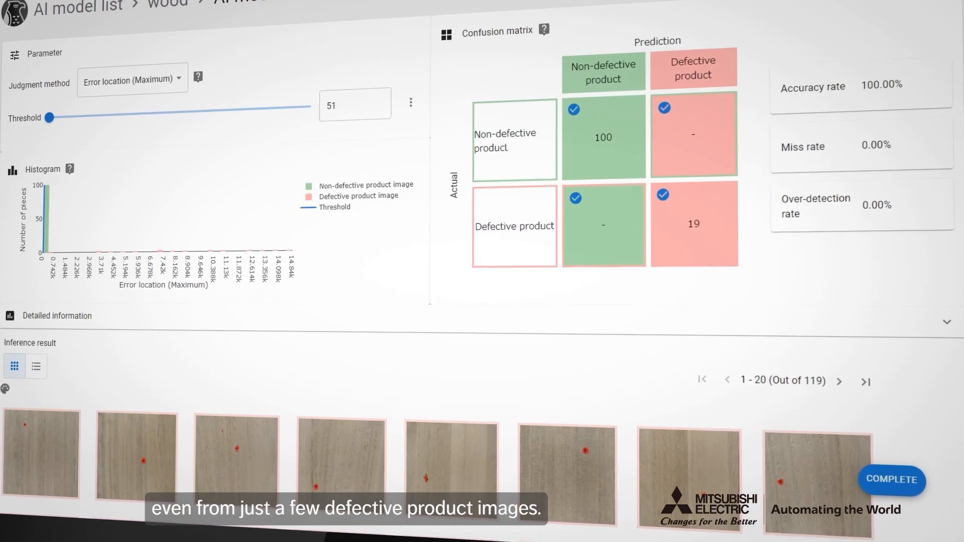
- Scroll down through the metal_nut model's data-extension advanced settings
scroll("down", 3)
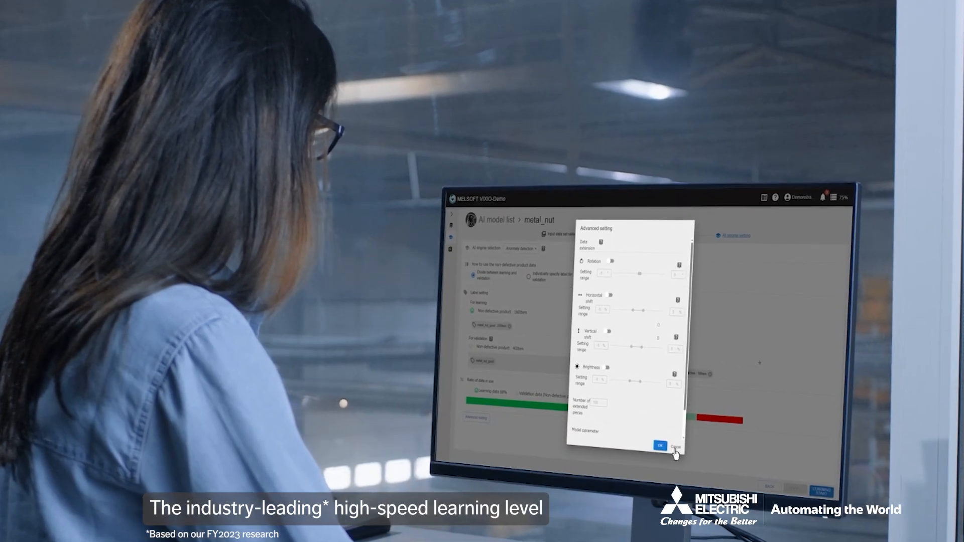
- Dismiss the Advanced setting dialog and show the Demo2 inspection result history
left_click(677, 446)
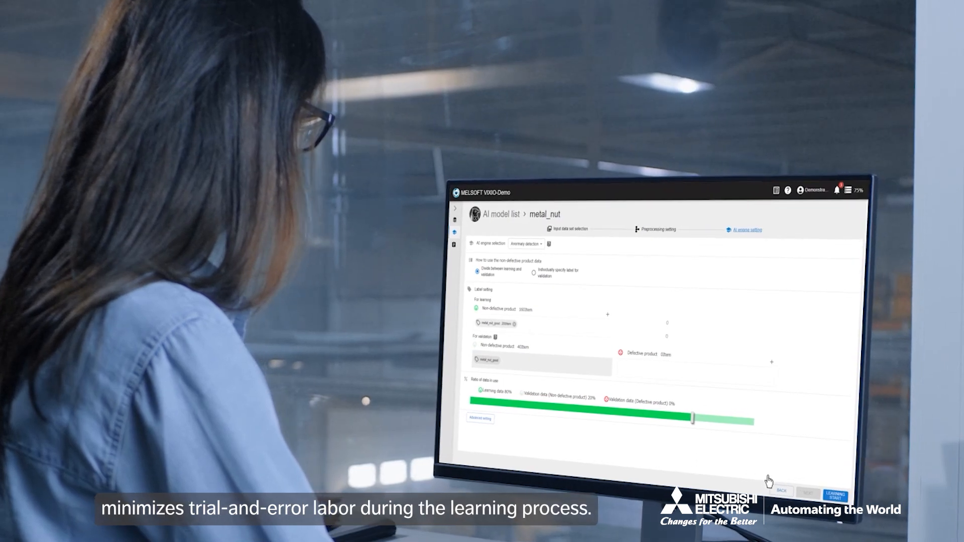
left_click(833, 495)
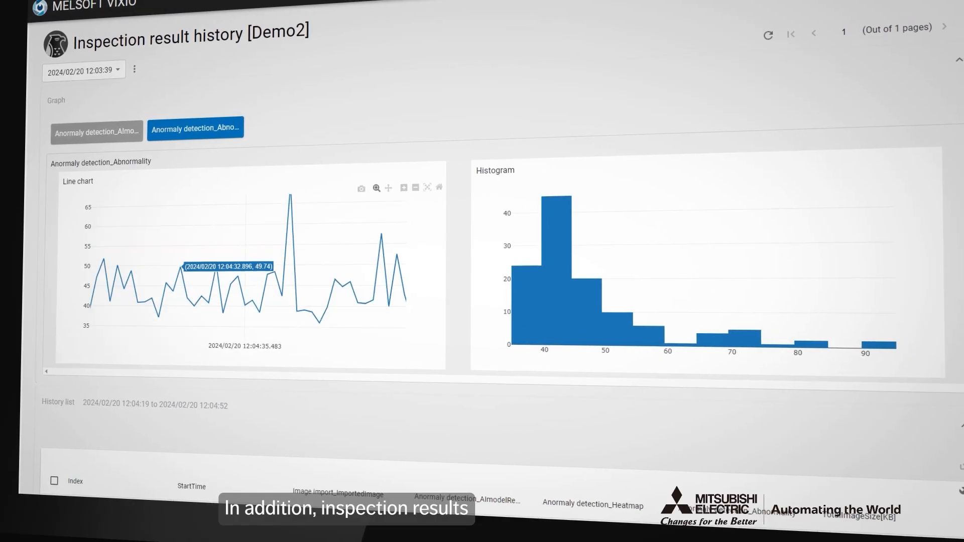
- Scroll to the history list and filter StartTime by 12
scroll("down", 3)
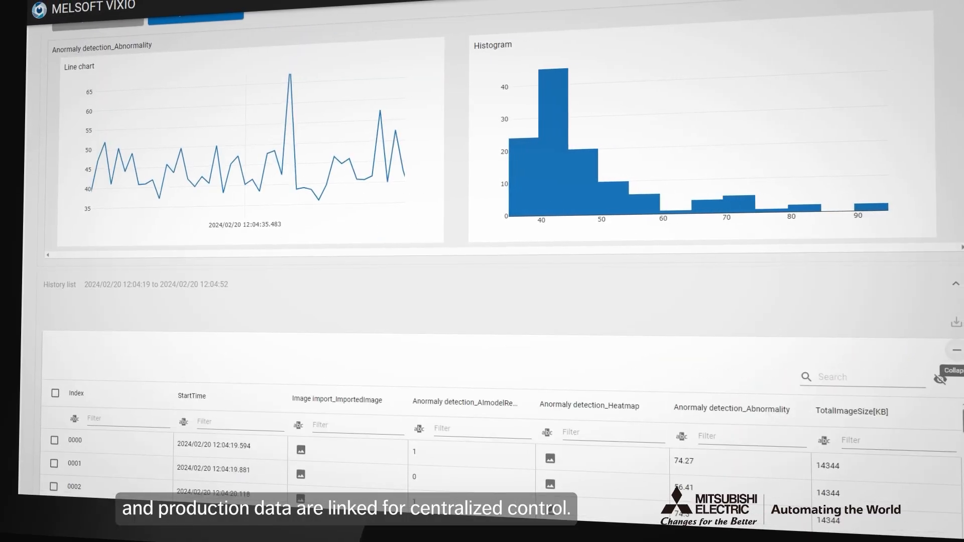
type("12")
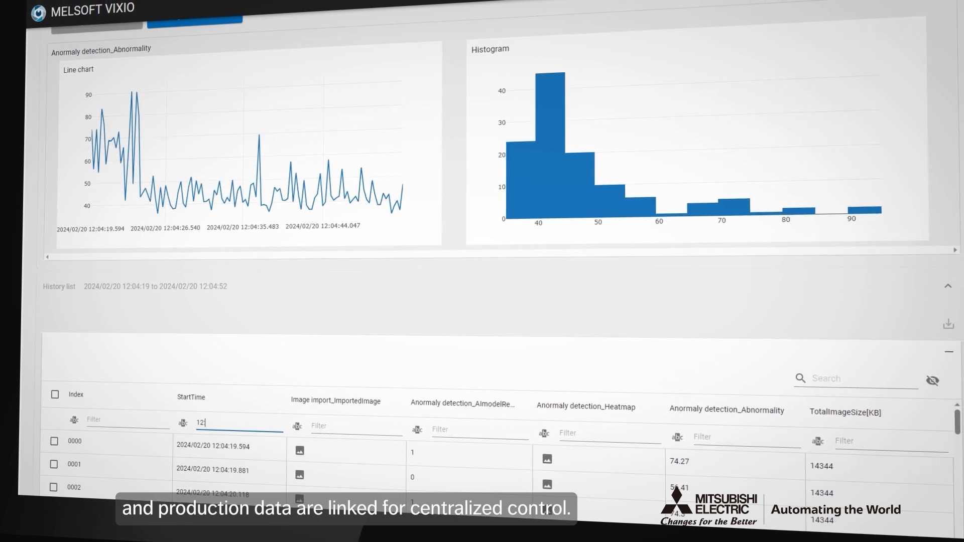